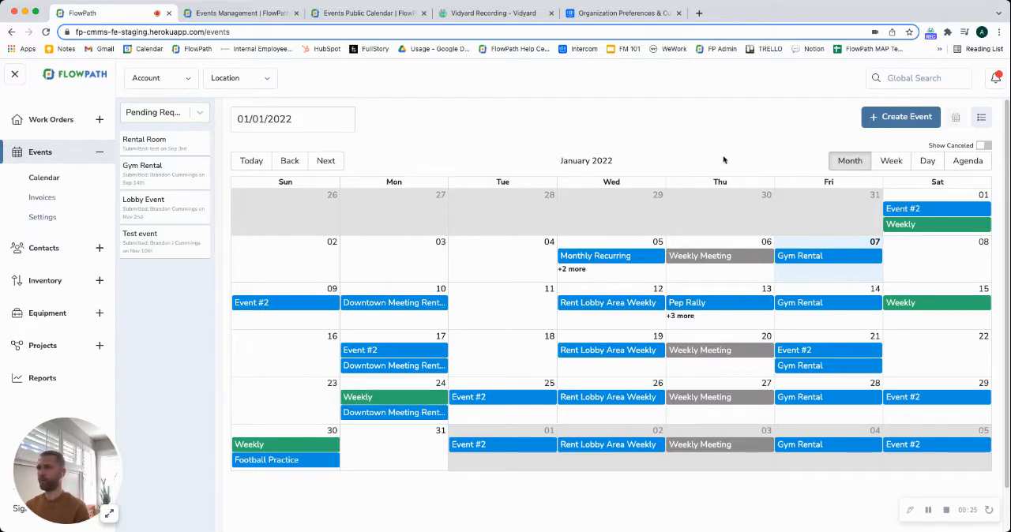
pyautogui.moveTo(176, 150)
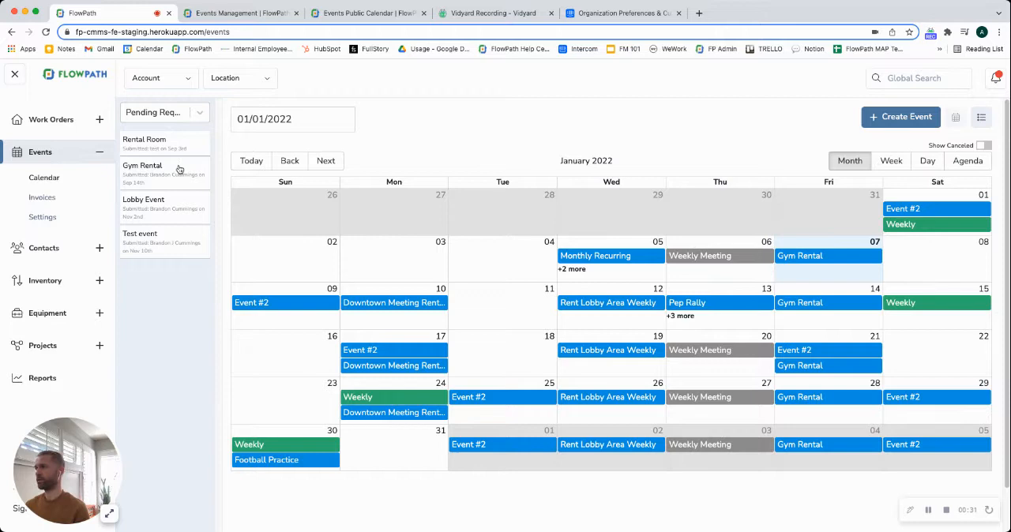
pyautogui.moveTo(171, 170)
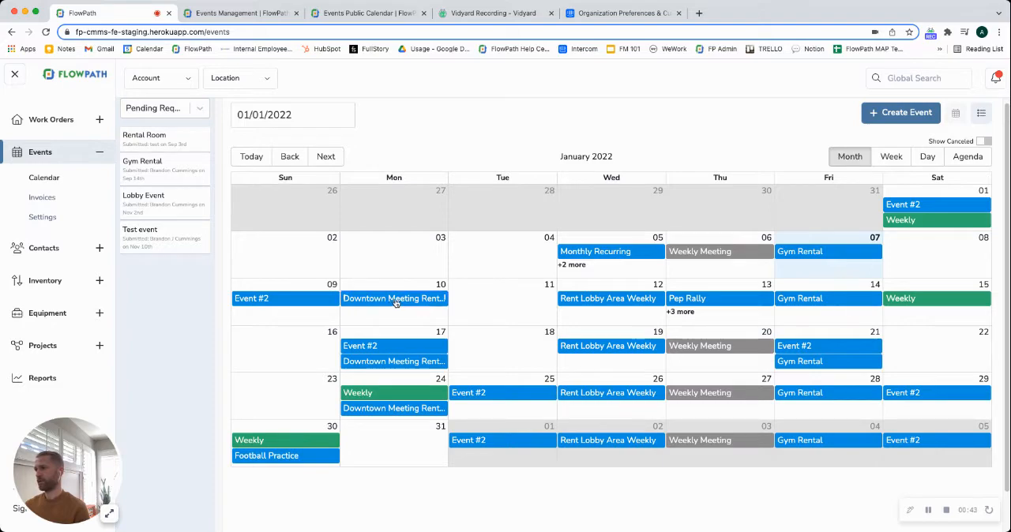
# Step: Show the Downtown Meeting Rental event's details from Monday the 10th on the calendar
pyautogui.click(393, 298)
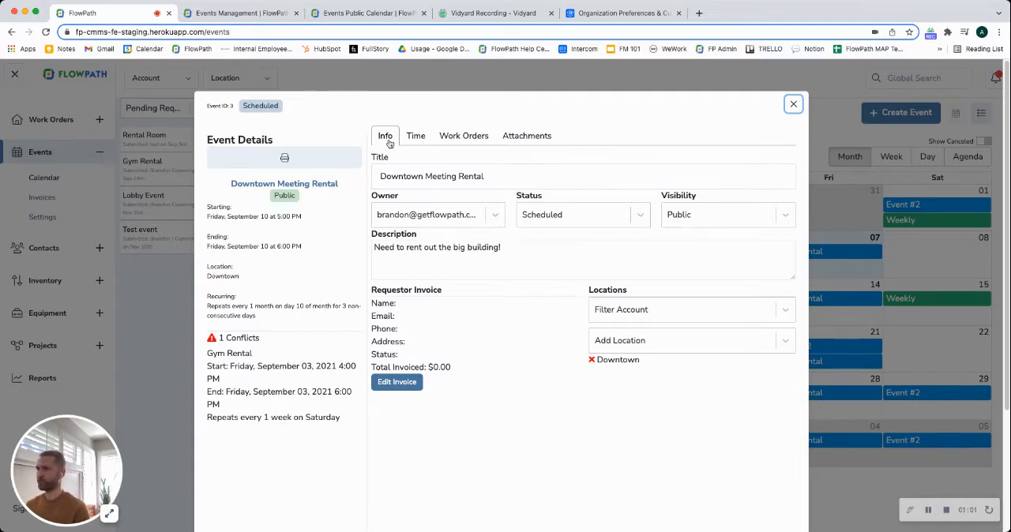
pyautogui.moveTo(472, 196)
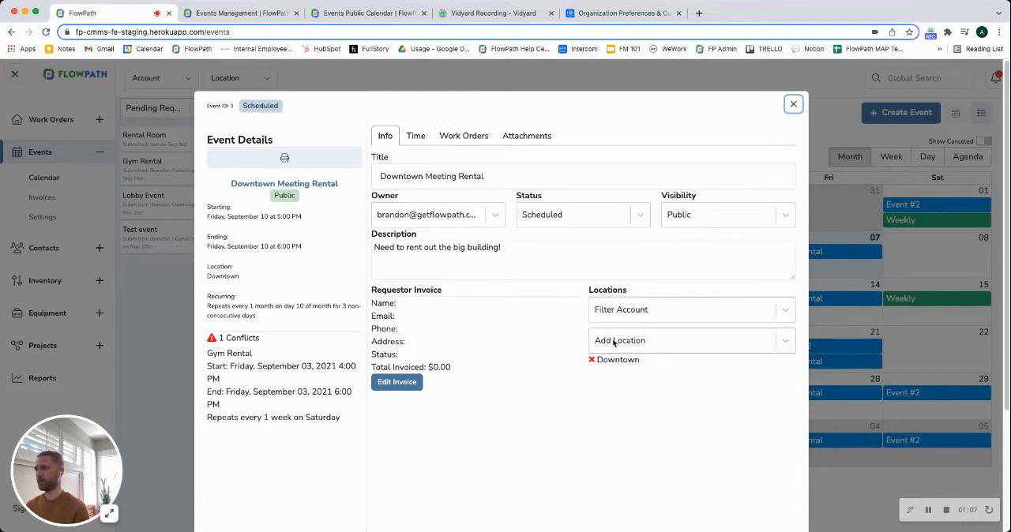
# Step: Set the event's recurrence to weekly on Mon, Wed and Fri, then view its work orders
pyautogui.click(416, 136)
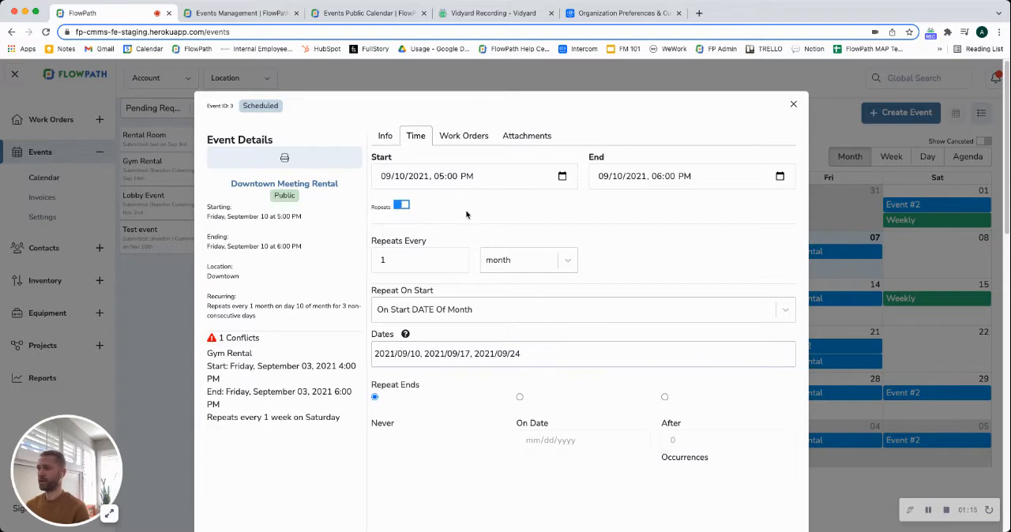
pyautogui.moveTo(512, 205)
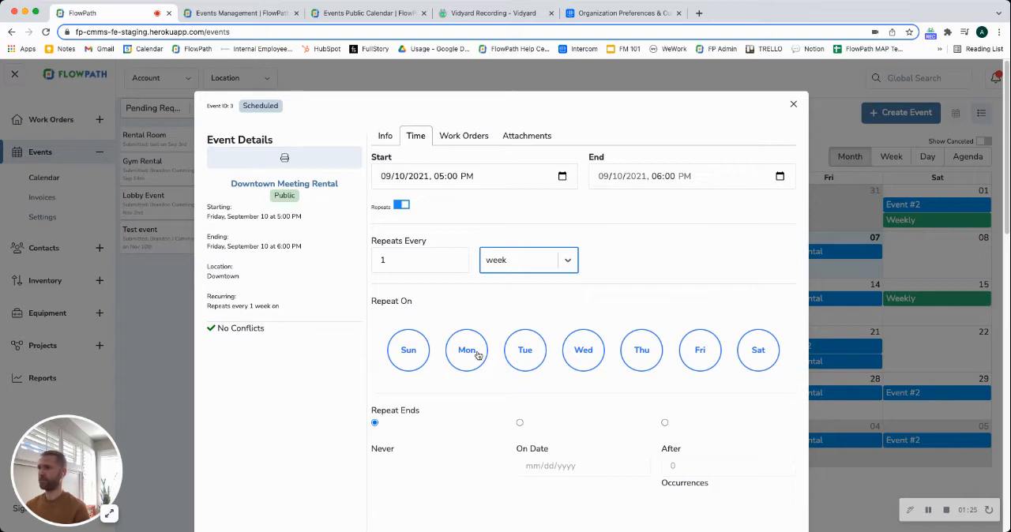
pyautogui.click(466, 351)
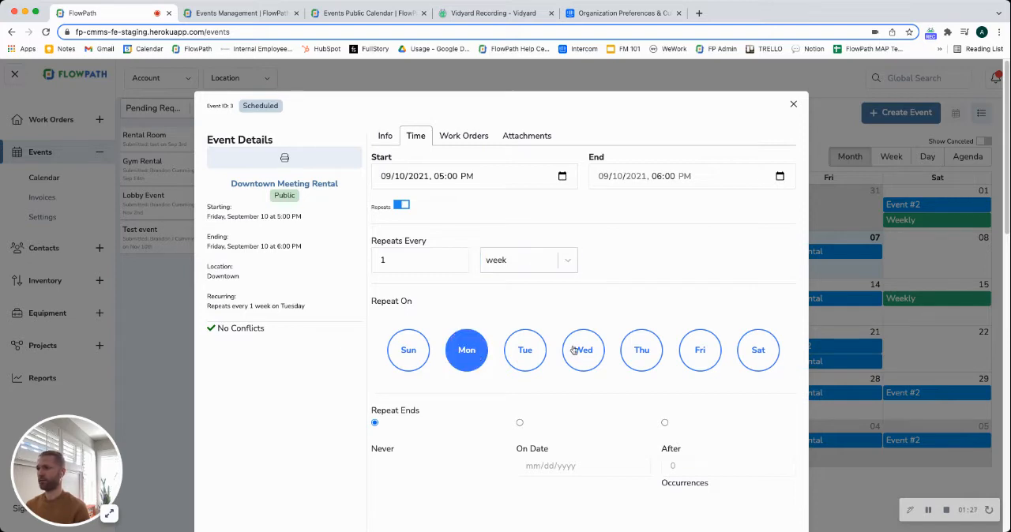
pyautogui.click(583, 350)
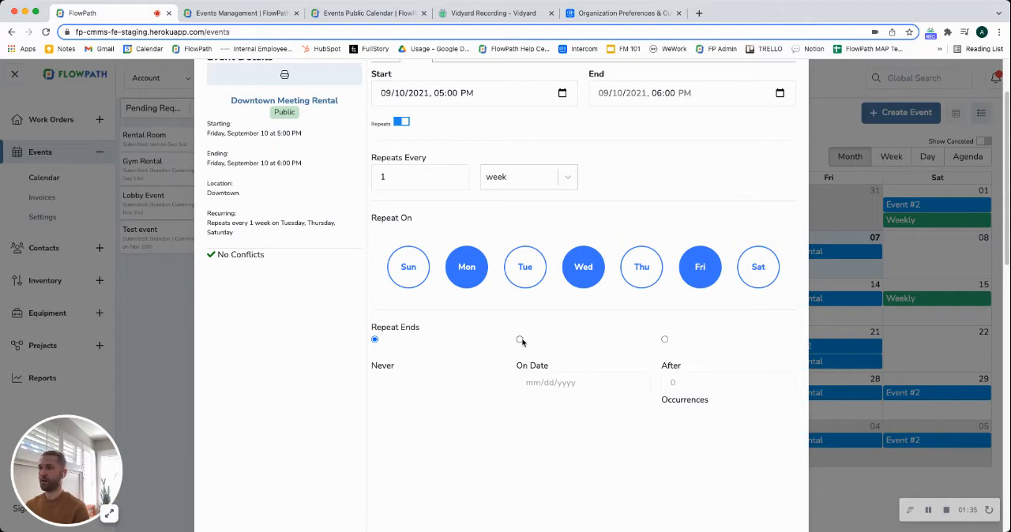
pyautogui.moveTo(662, 340)
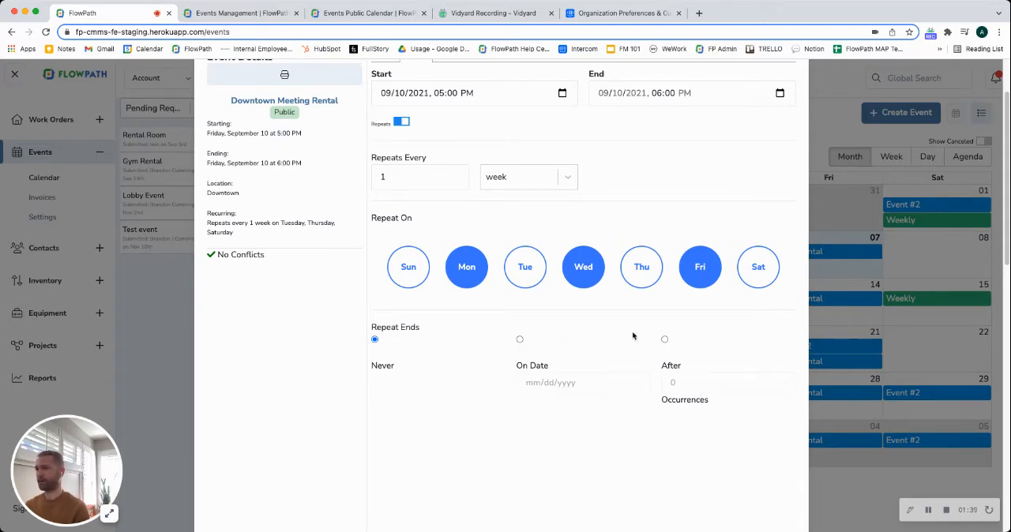
pyautogui.click(464, 136)
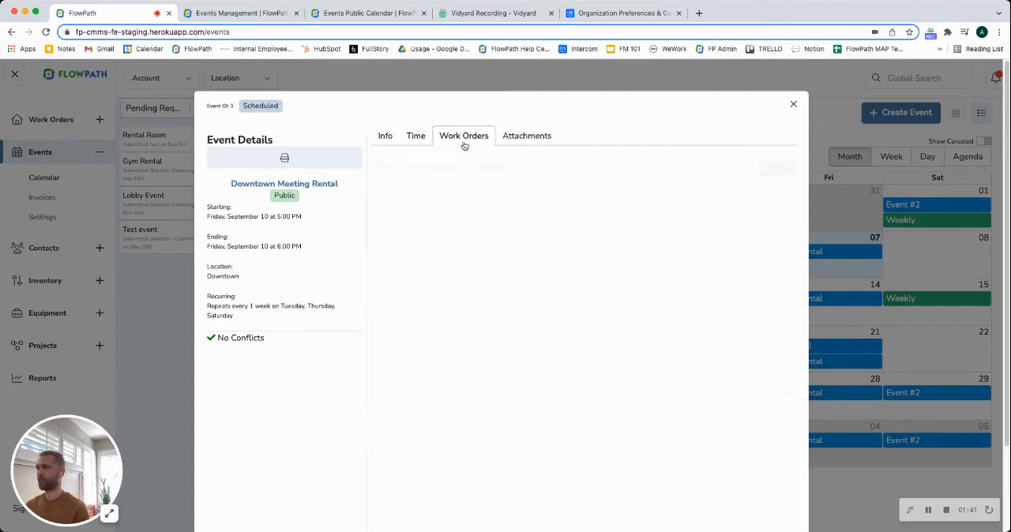
pyautogui.click(464, 135)
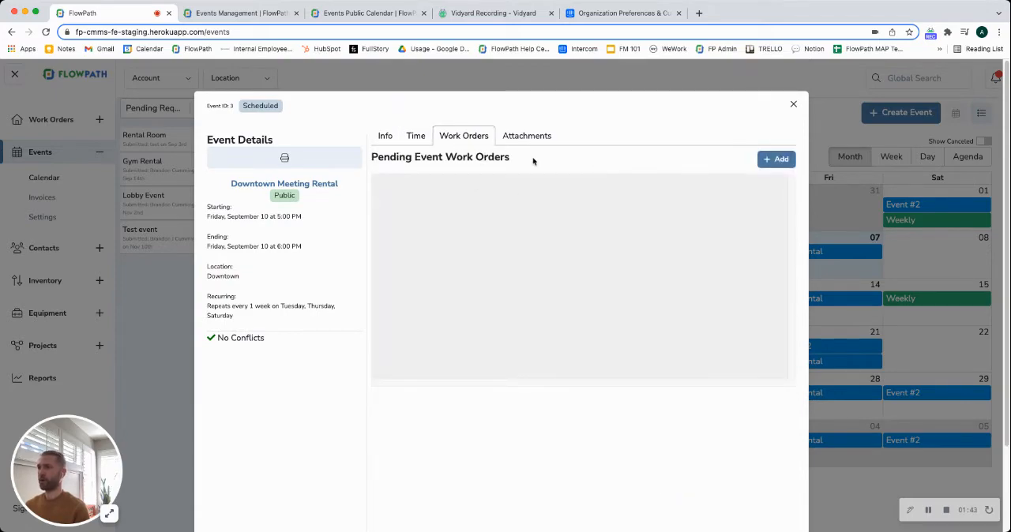
pyautogui.click(777, 160)
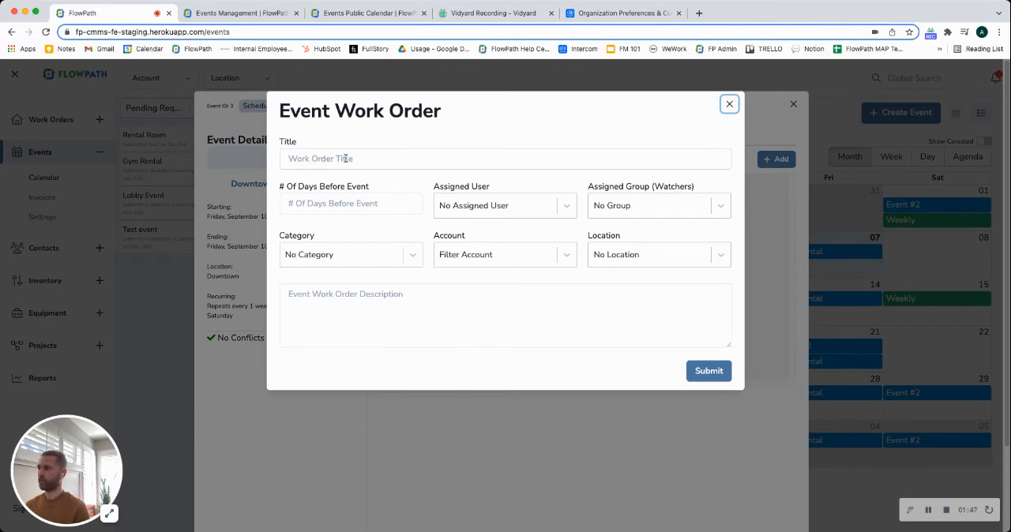
pyautogui.click(350, 203)
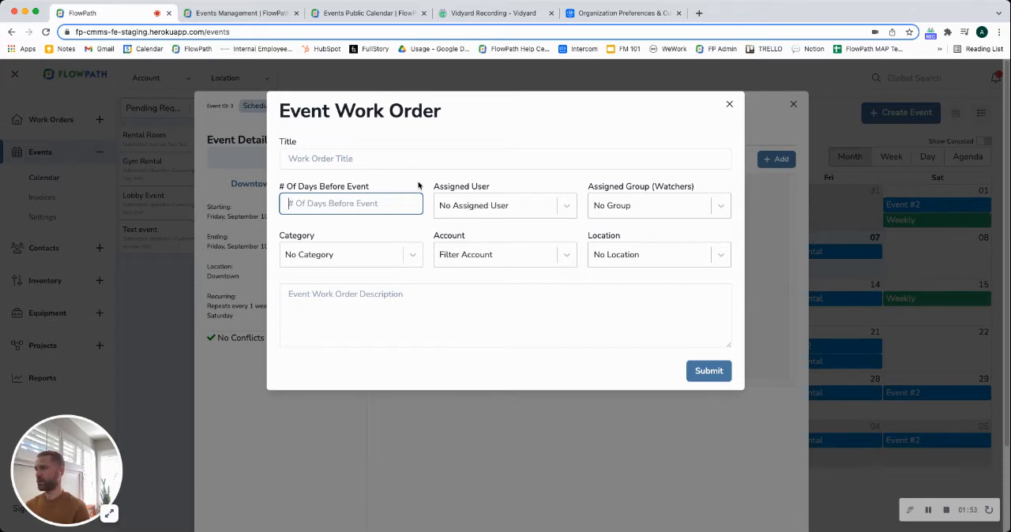
pyautogui.moveTo(410, 185)
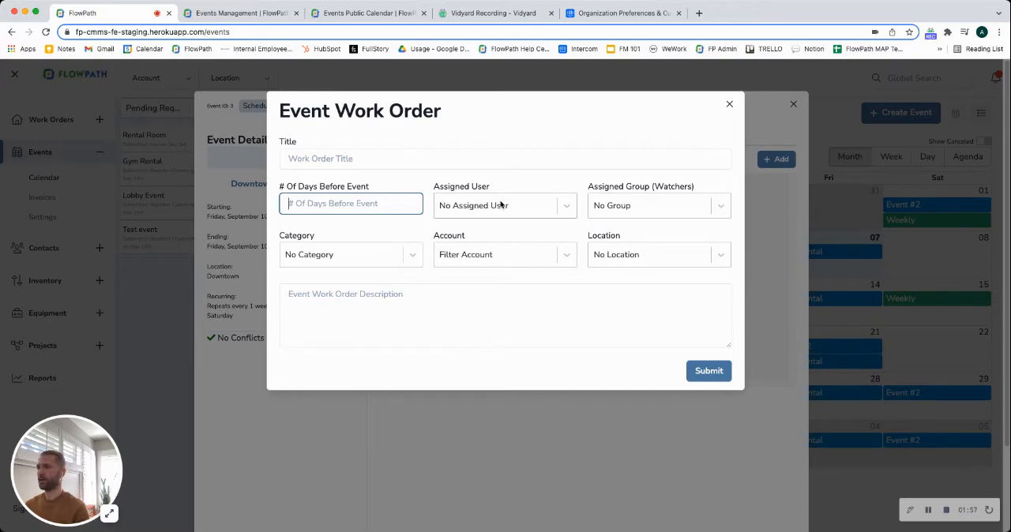
pyautogui.moveTo(713, 127)
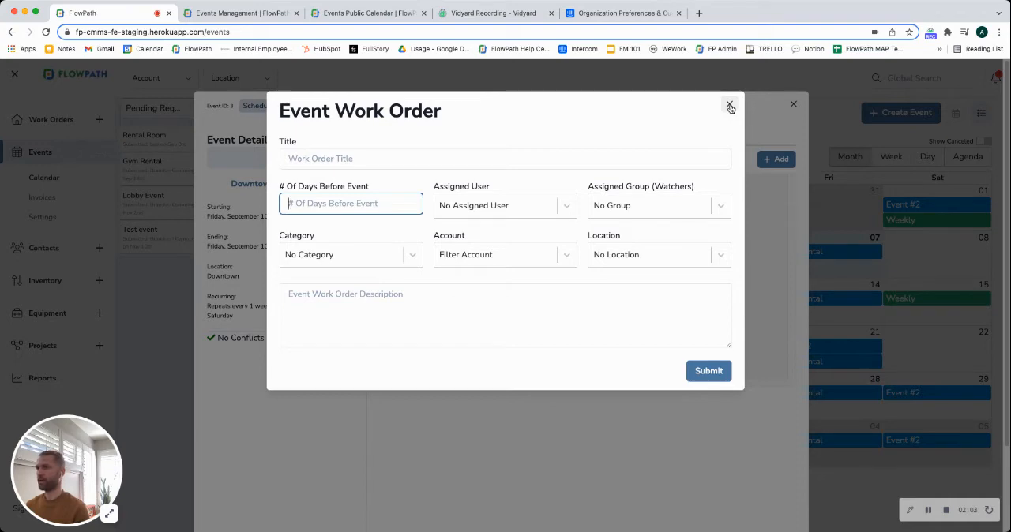
pyautogui.click(730, 105)
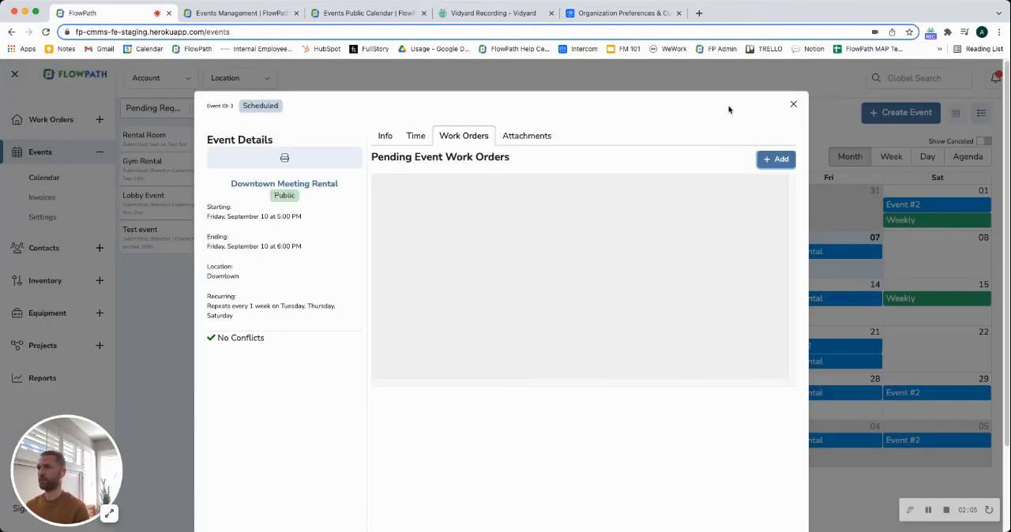
# Step: Check the empty attachments list, close the event, and return to the January 2022 month calendar
pyautogui.click(527, 136)
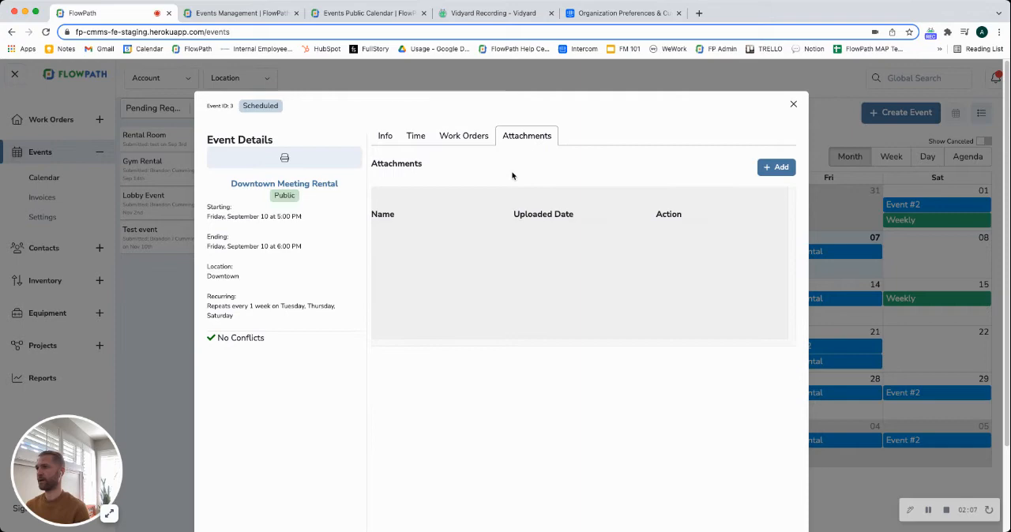
pyautogui.moveTo(572, 231)
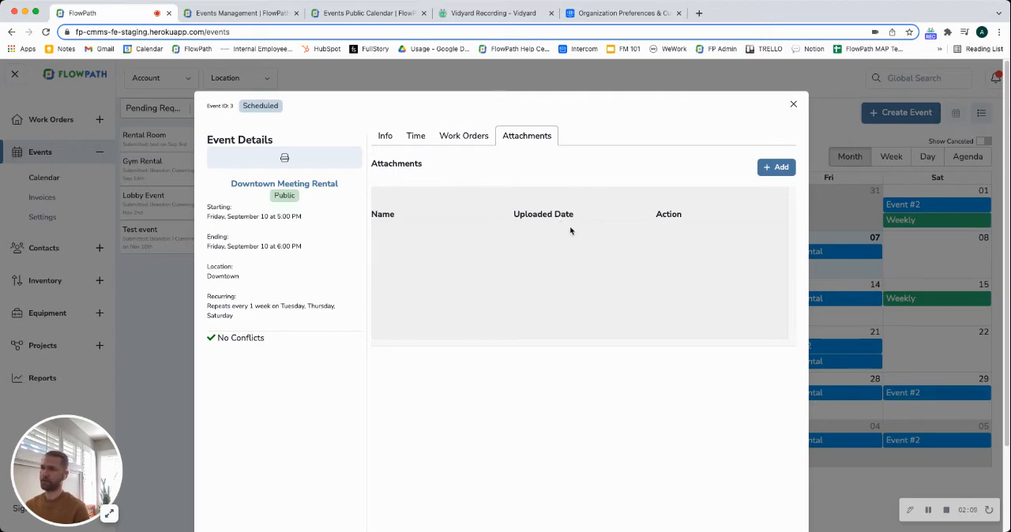
pyautogui.moveTo(575, 238)
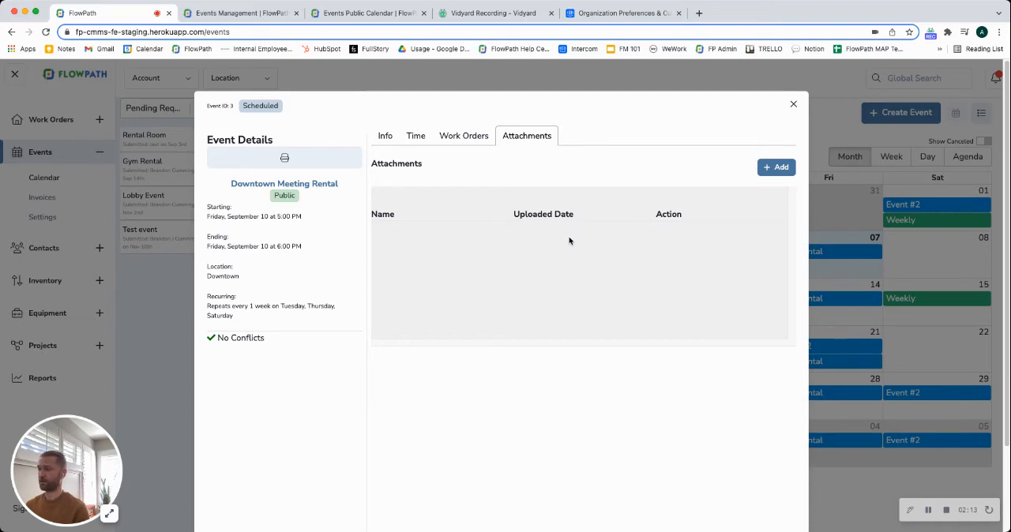
pyautogui.moveTo(575, 237)
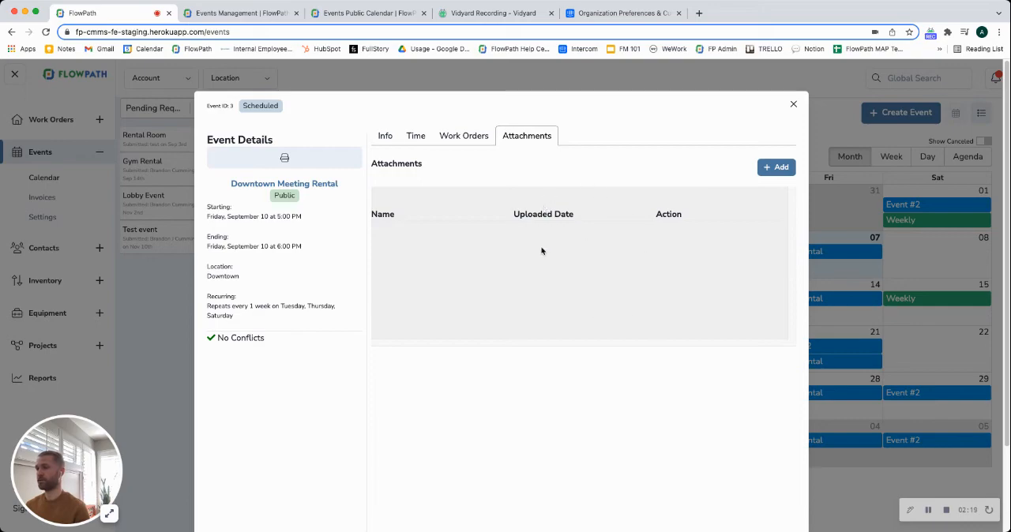
pyautogui.moveTo(790, 117)
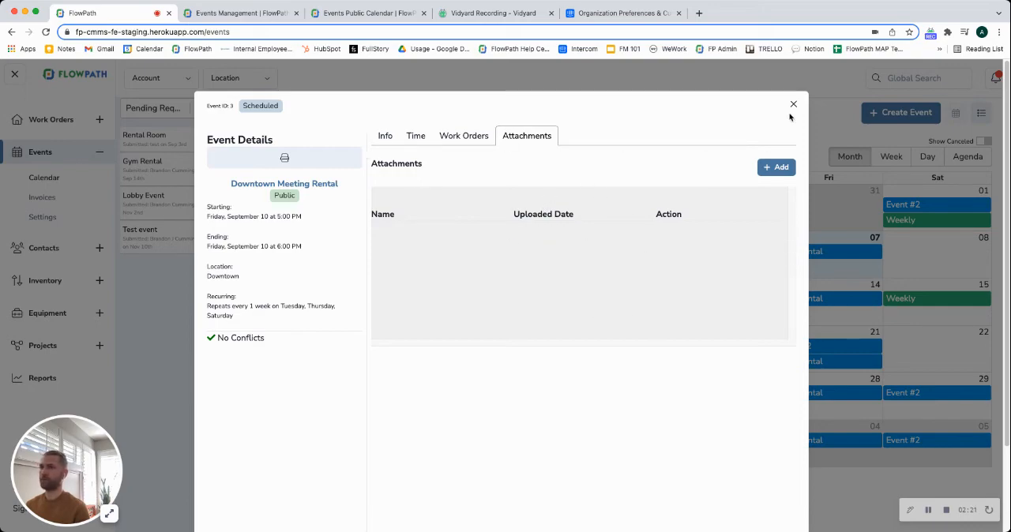
pyautogui.click(793, 104)
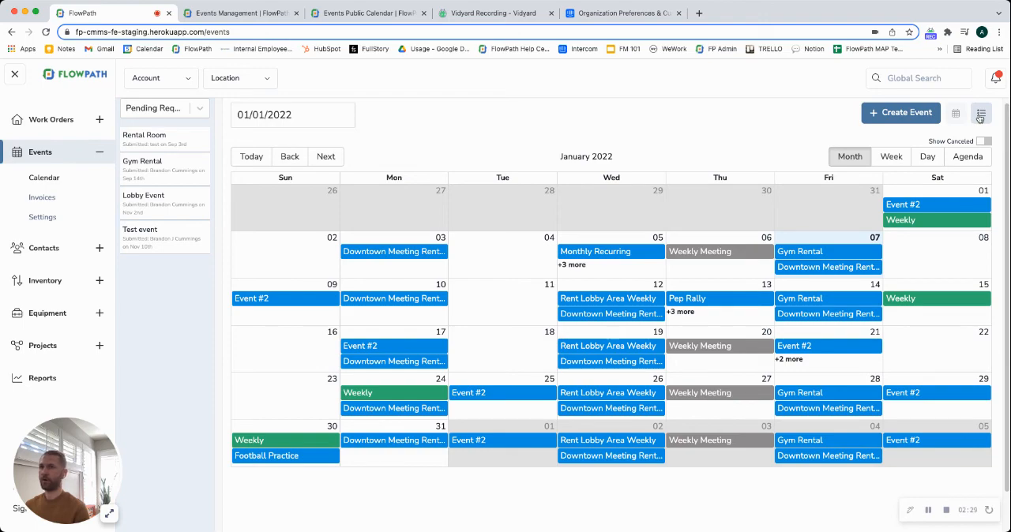
pyautogui.click(954, 113)
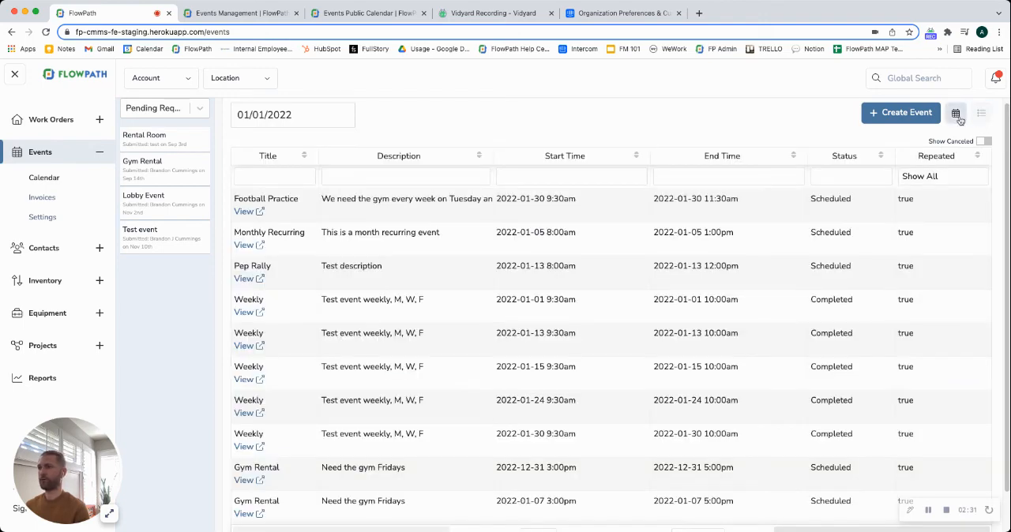
pyautogui.click(956, 114)
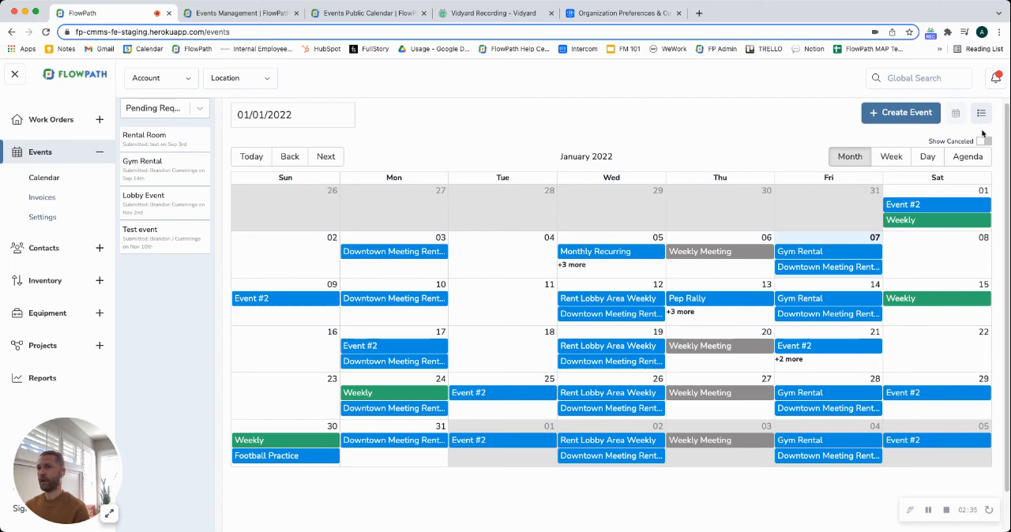
pyautogui.click(983, 141)
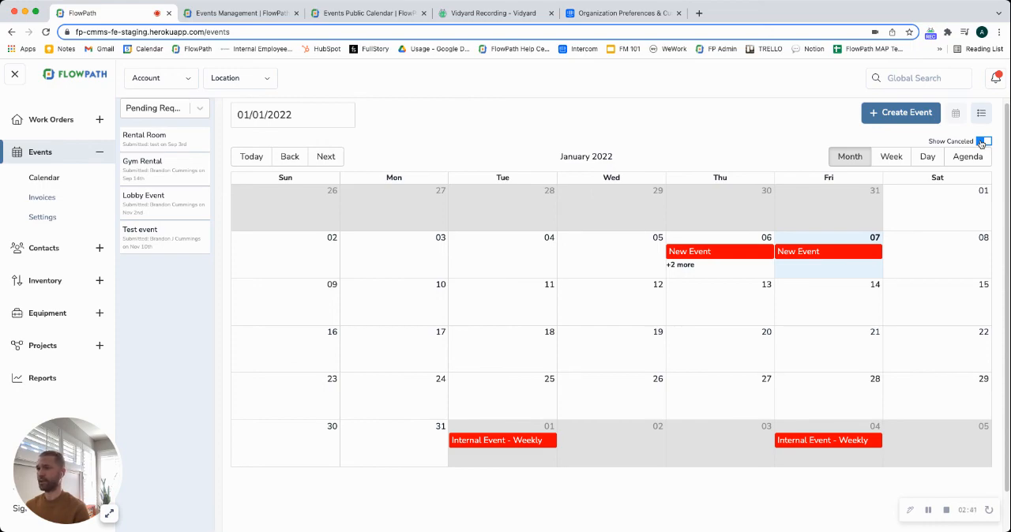
pyautogui.click(982, 142)
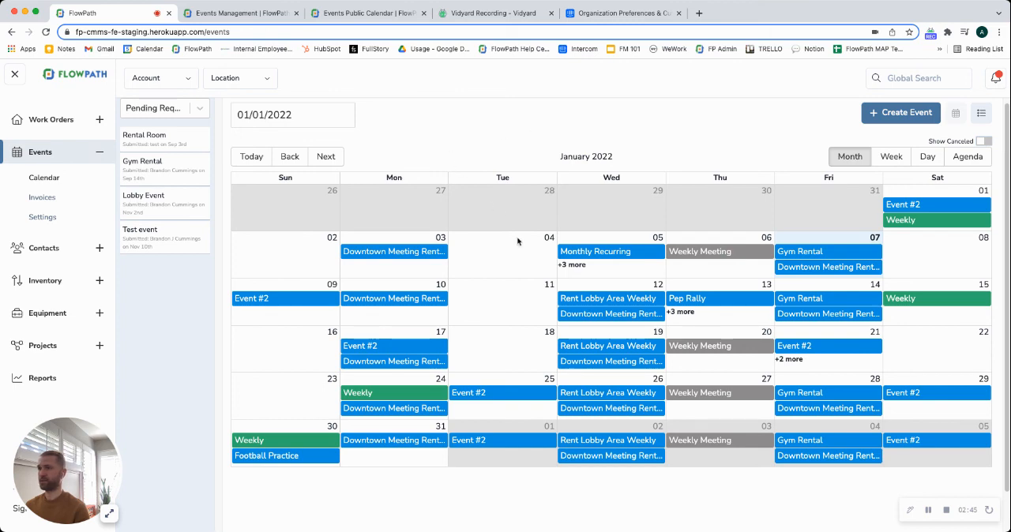
pyautogui.moveTo(631, 142)
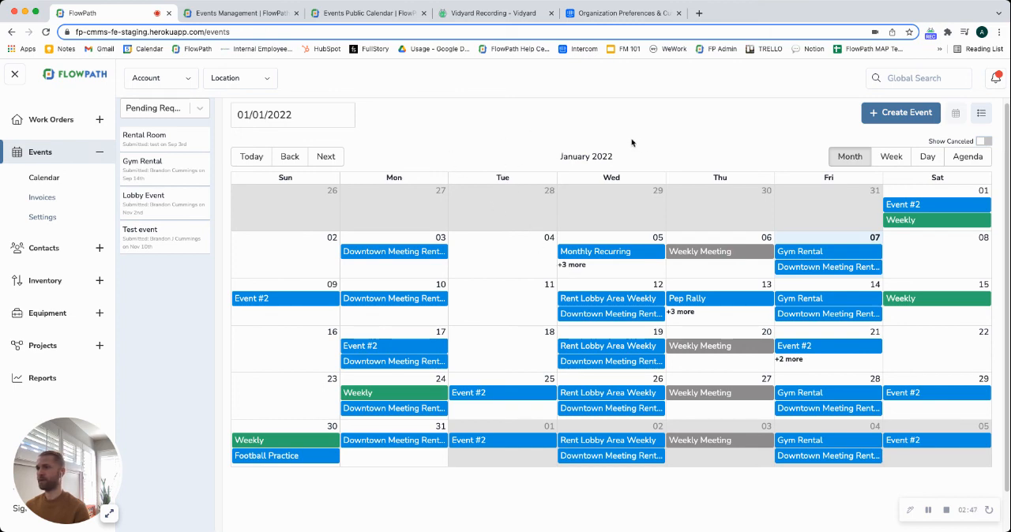
pyautogui.moveTo(707, 499)
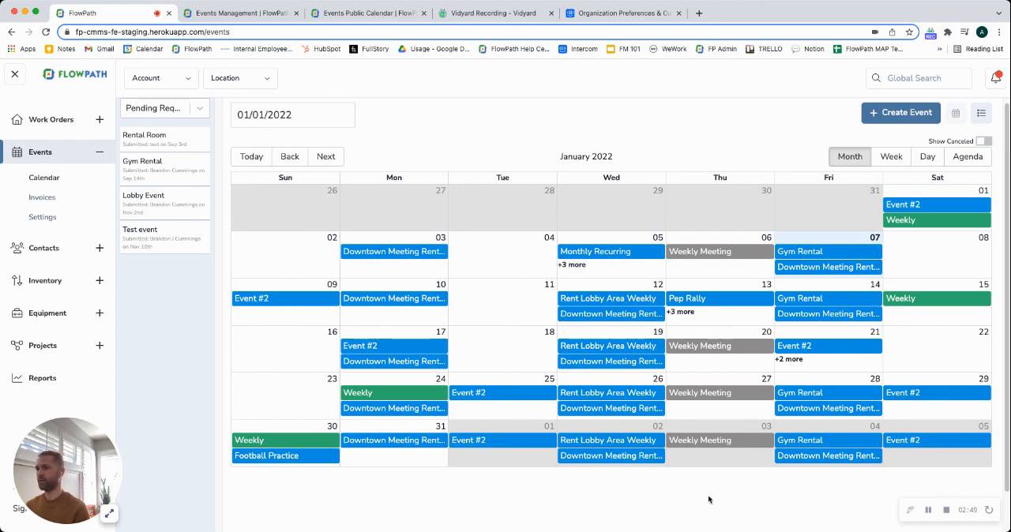